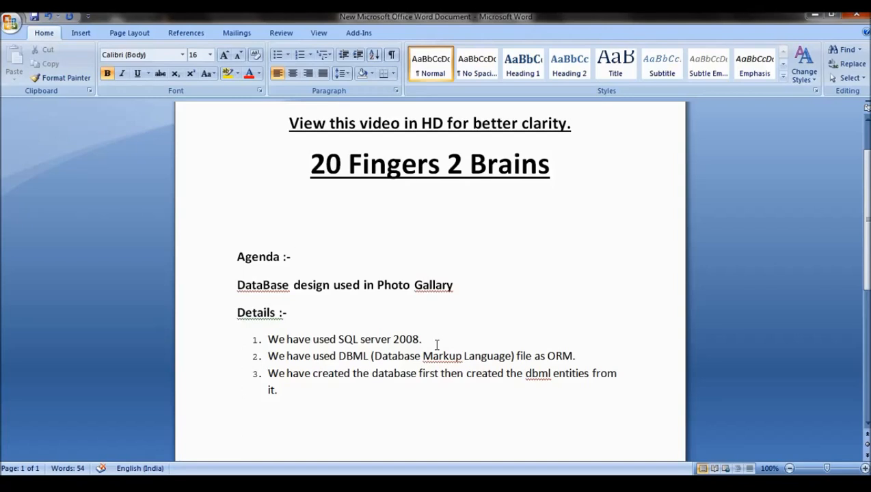
Show the LoginDetails design with RegisterId, FirstName, LastName, Username and Password columns
left_click(295, 257)
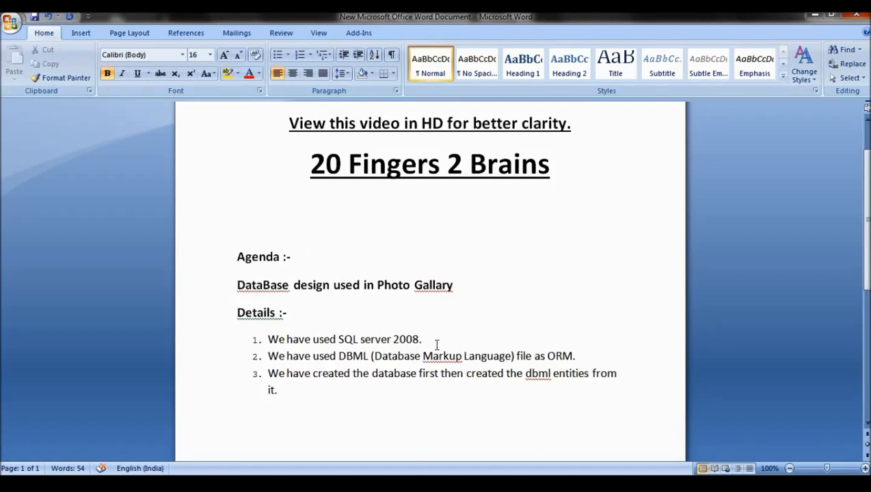
left_click(296, 256)
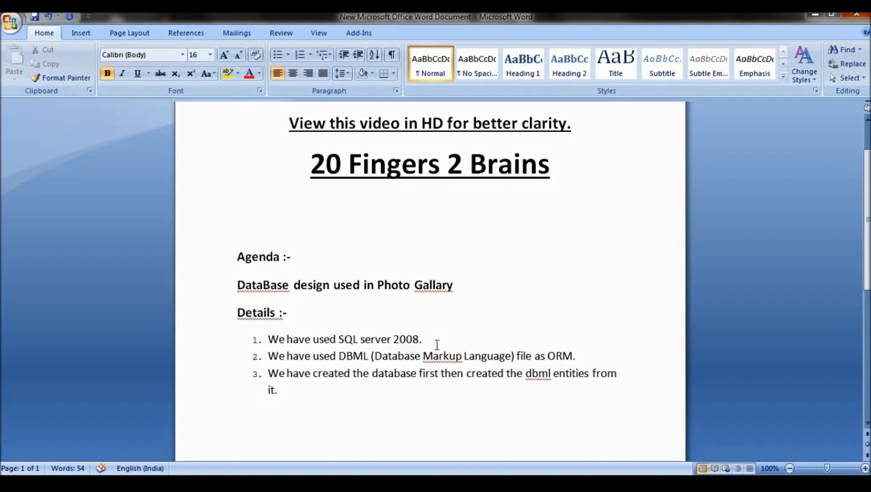
left_click(296, 257)
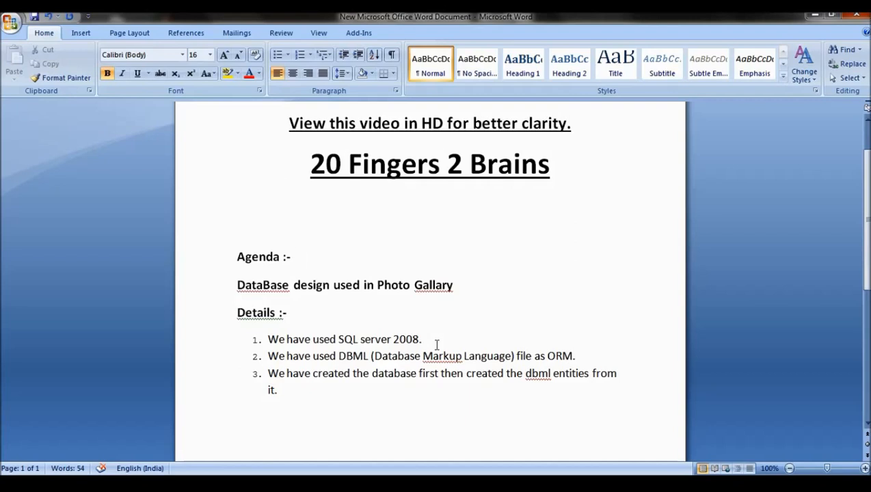
mouse_move(437, 346)
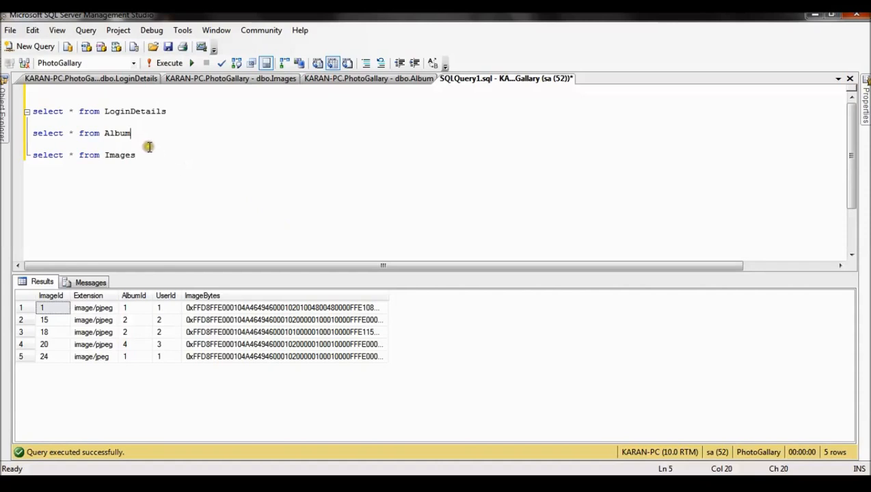
left_click(135, 155)
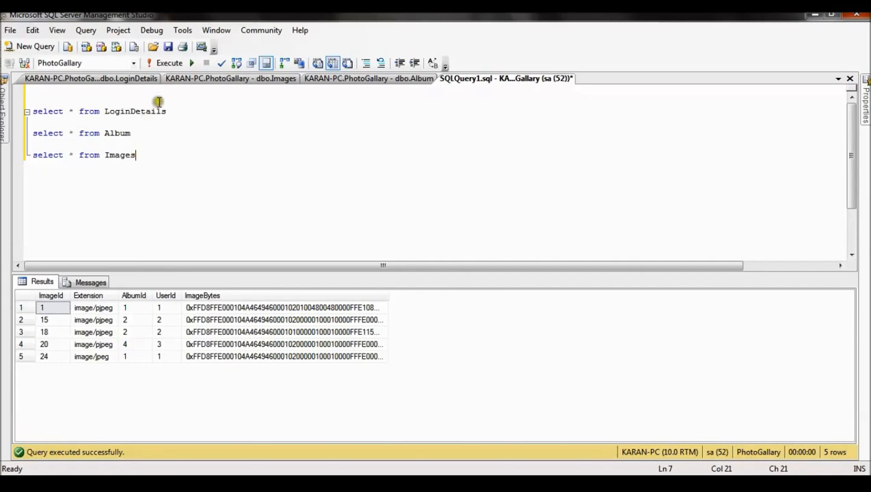
double_click(134, 111)
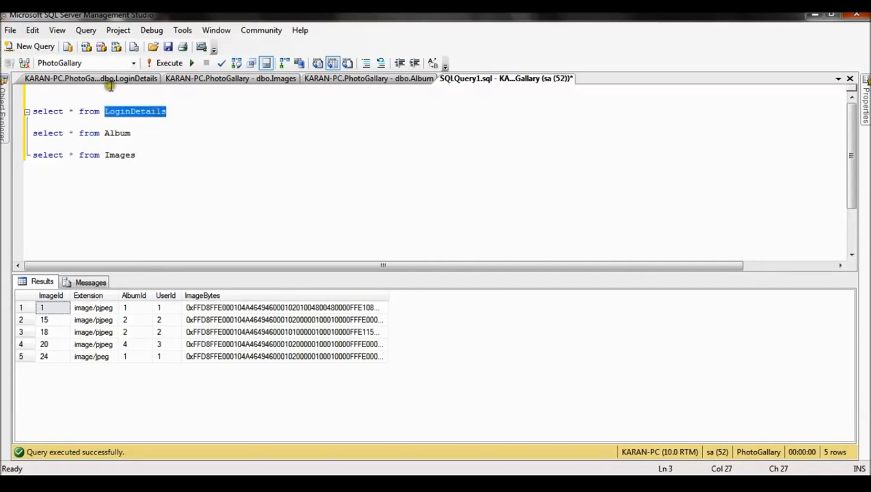
left_click(89, 78)
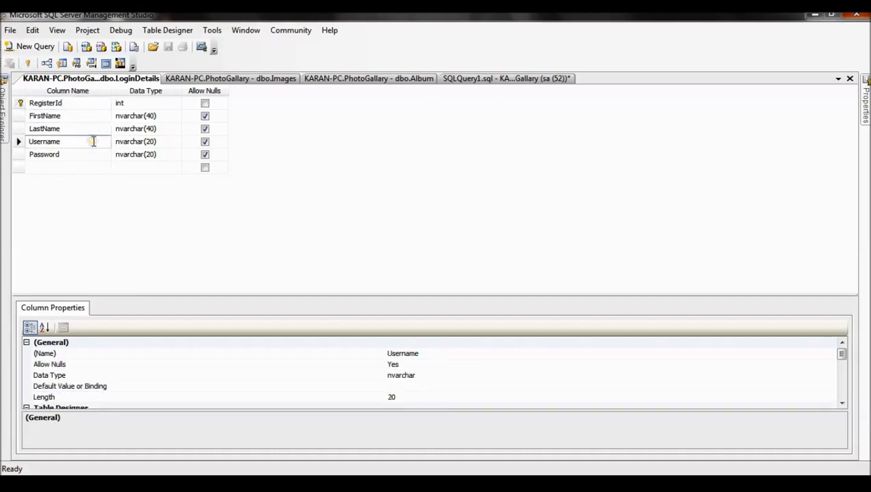
left_click(44, 153)
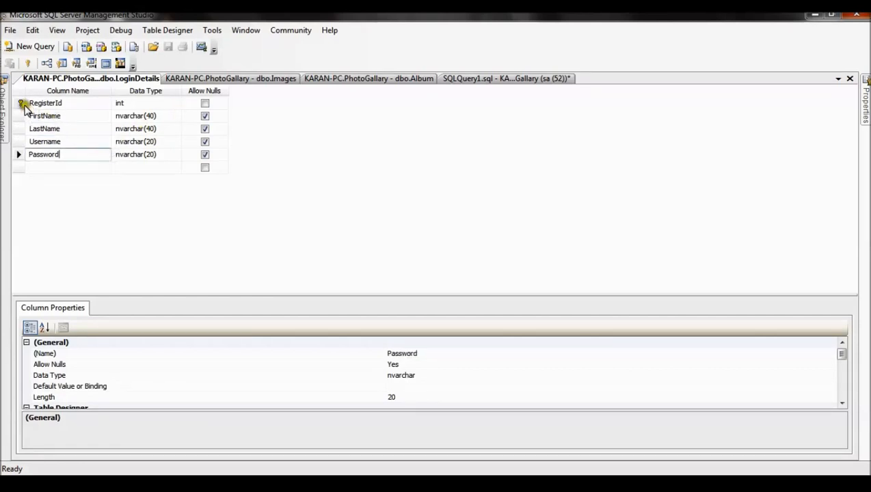
left_click(45, 102)
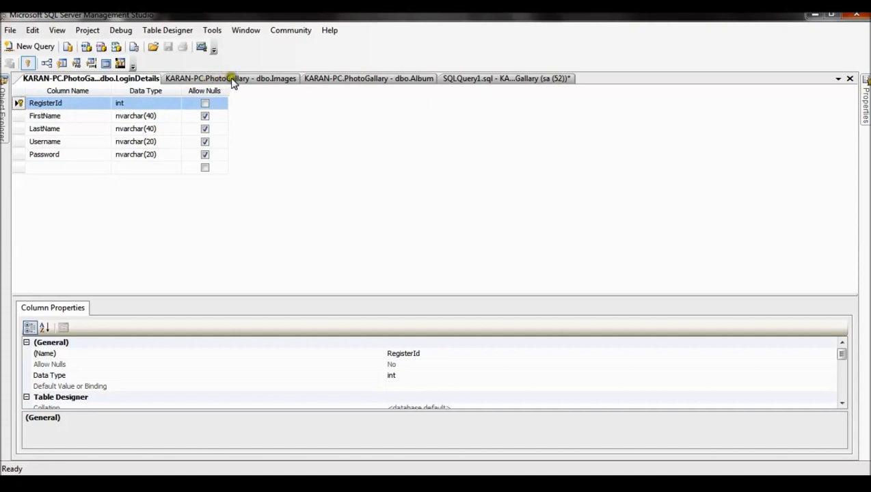
left_click(230, 78)
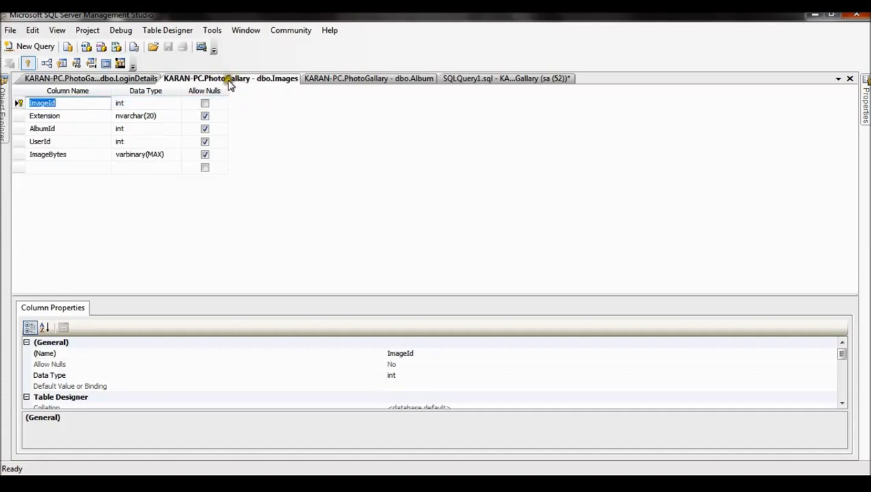
left_click(69, 168)
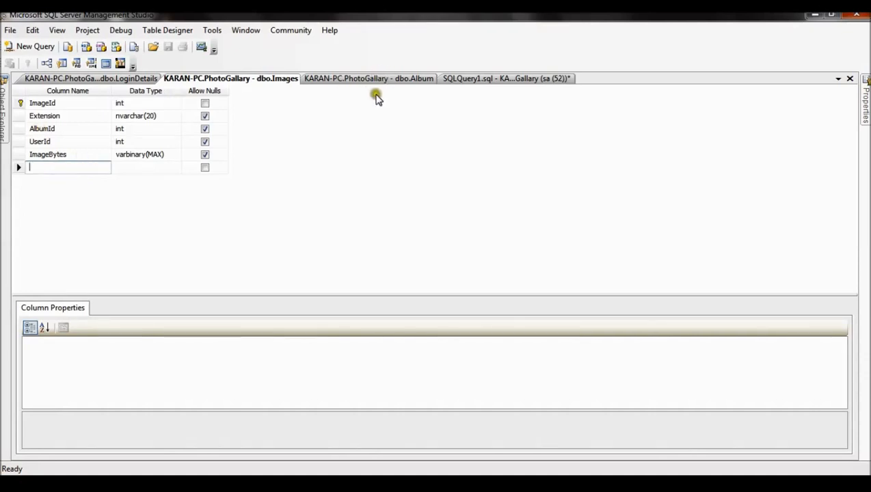
left_click(368, 78)
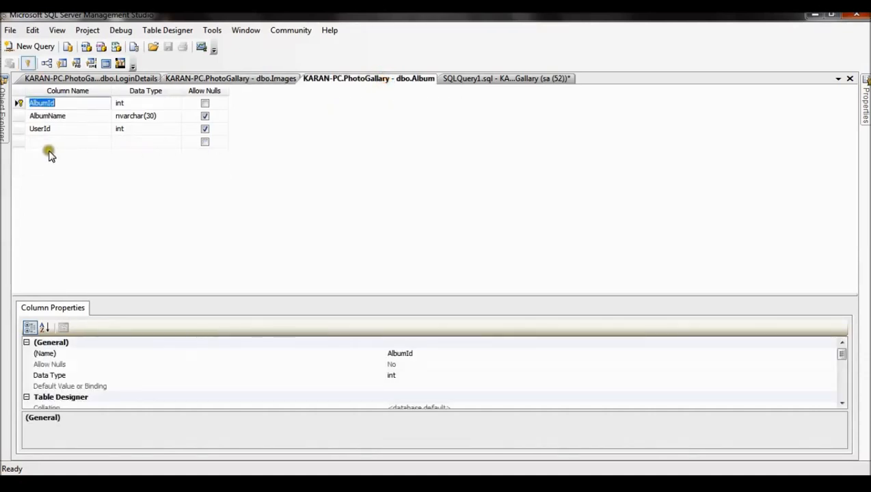
left_click(41, 103)
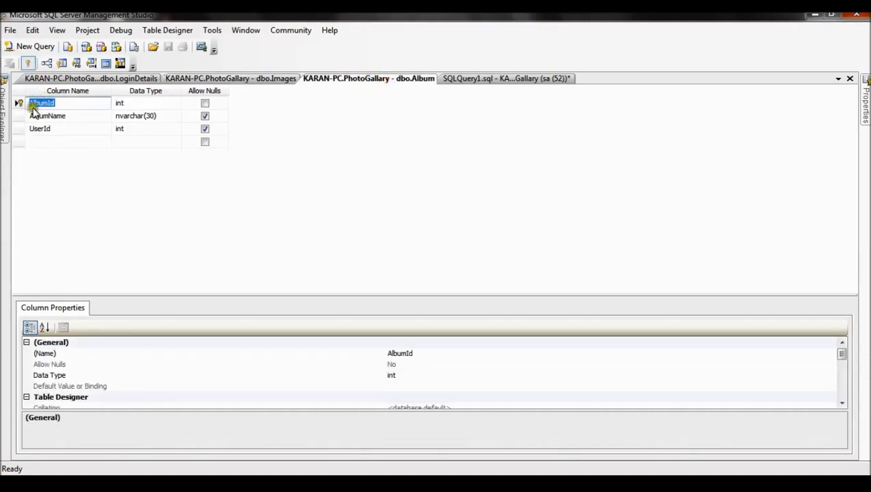
left_click(48, 116)
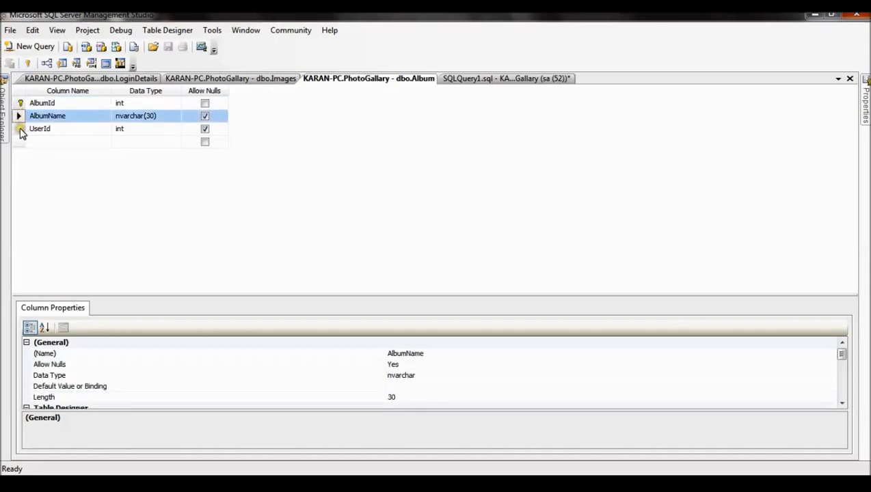
left_click(40, 128)
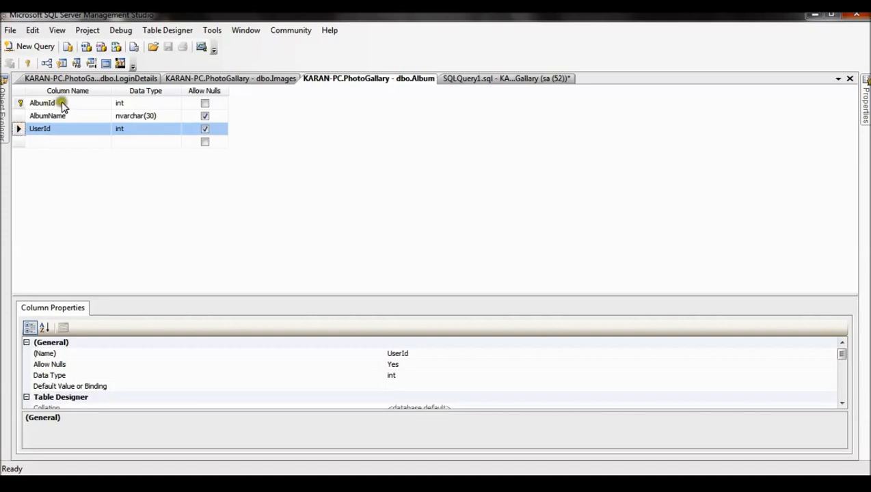
left_click(89, 78)
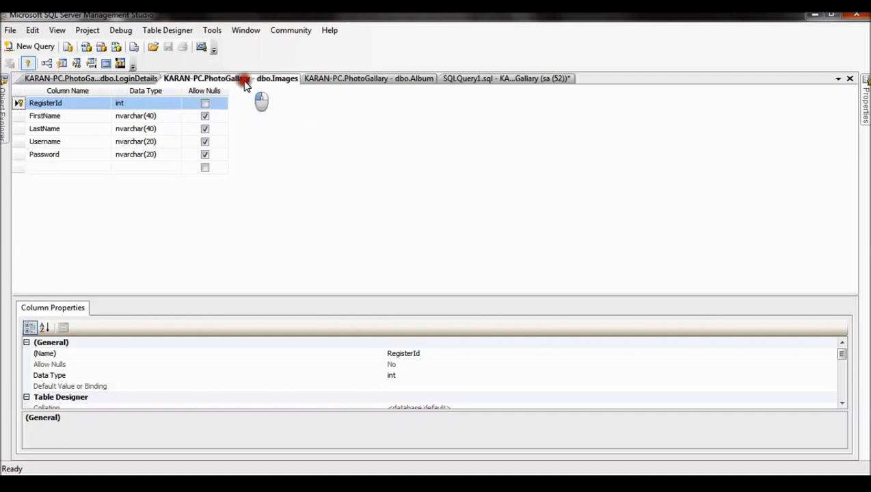
Inspect properties of the Images table's Extension, AlbumId, UserId and ImageBytes columns
left_click(231, 78)
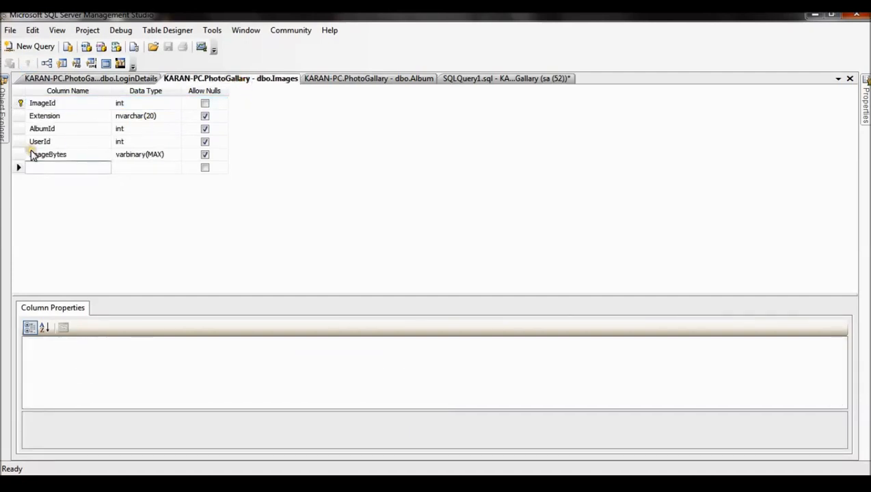
left_click(20, 116)
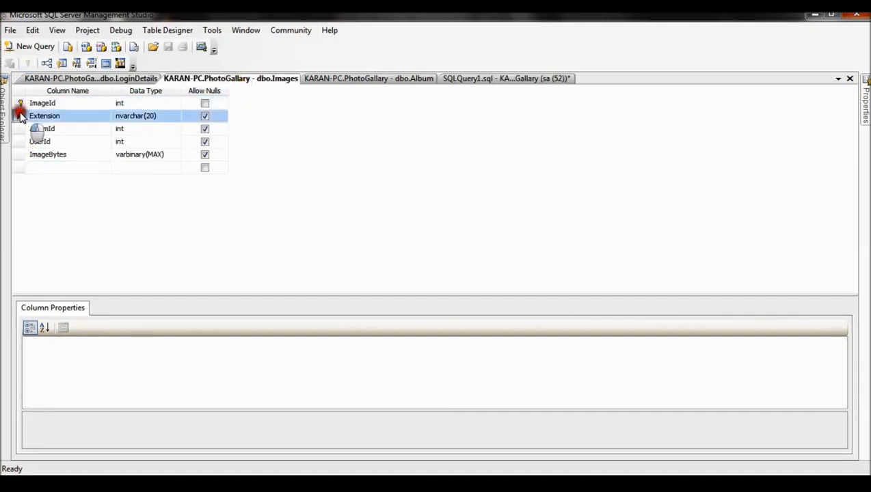
left_click(42, 128)
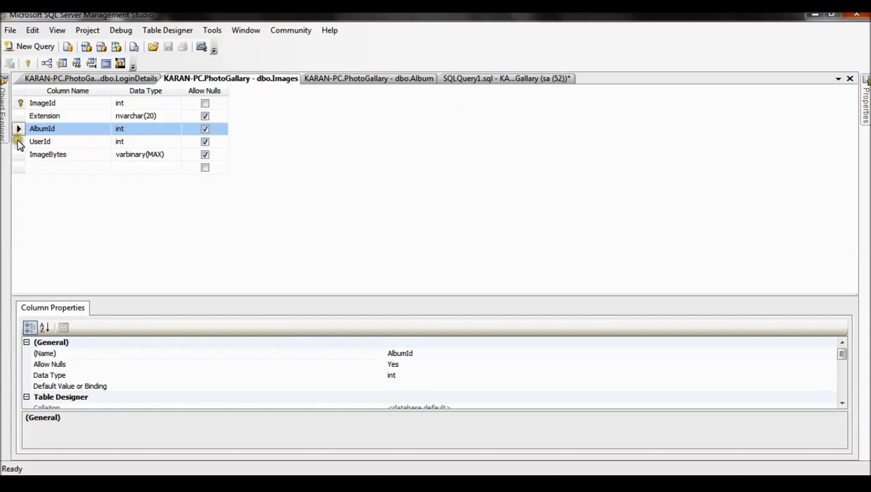
left_click(40, 142)
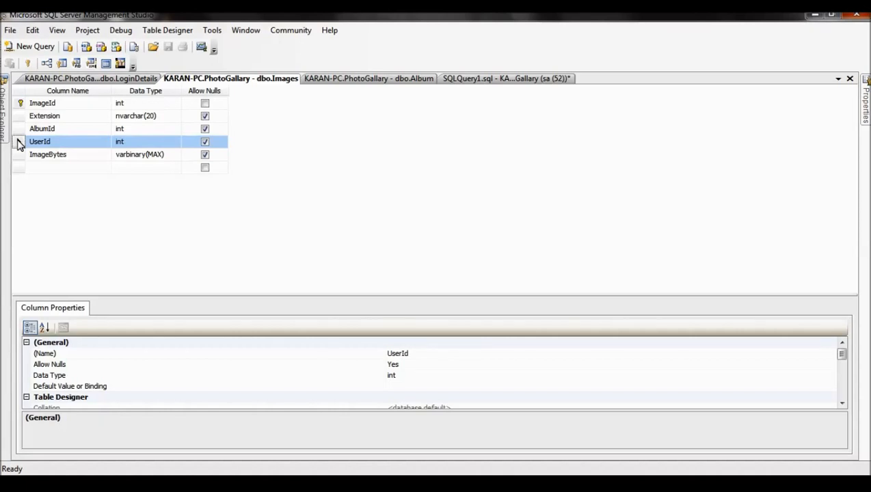
left_click(19, 154)
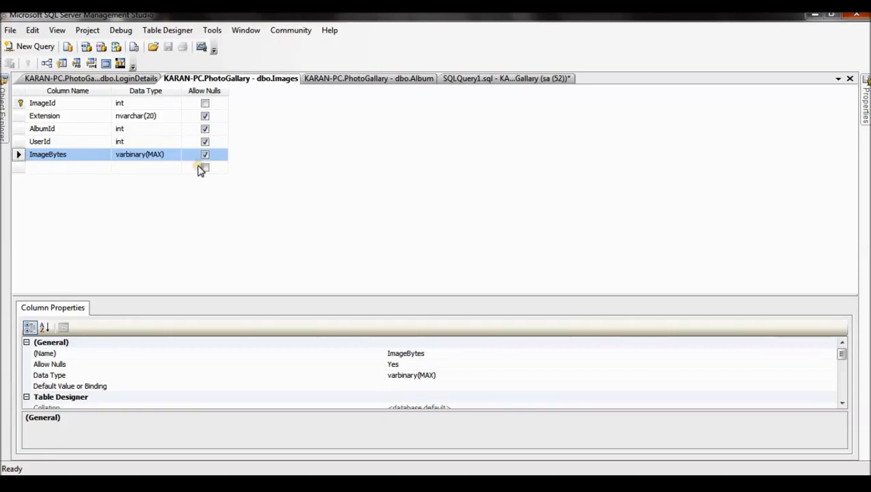
left_click(504, 78)
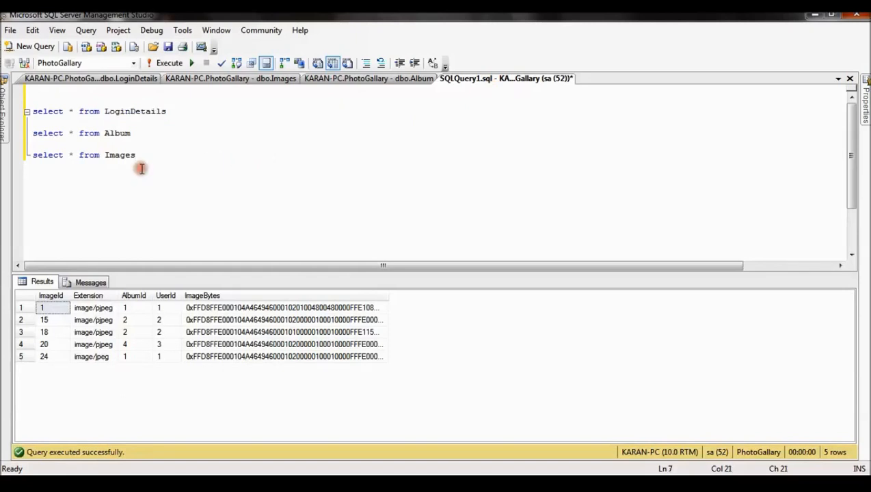
left_click(136, 155)
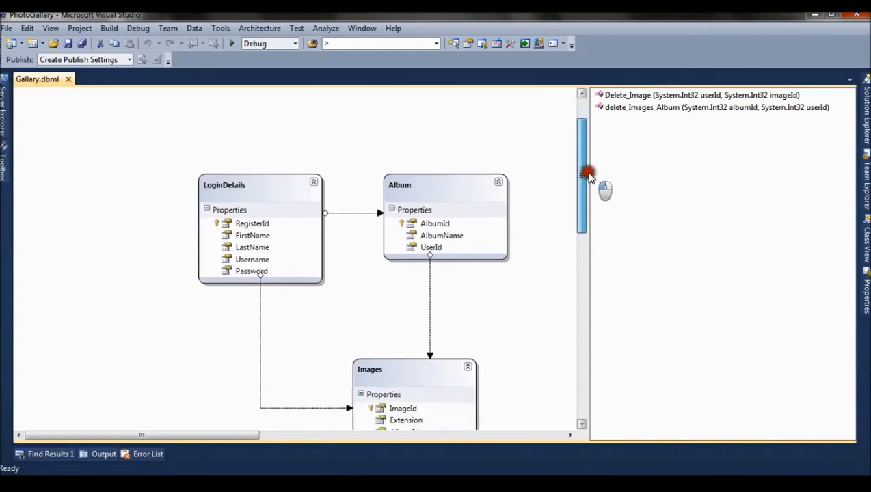
scroll("down", 3)
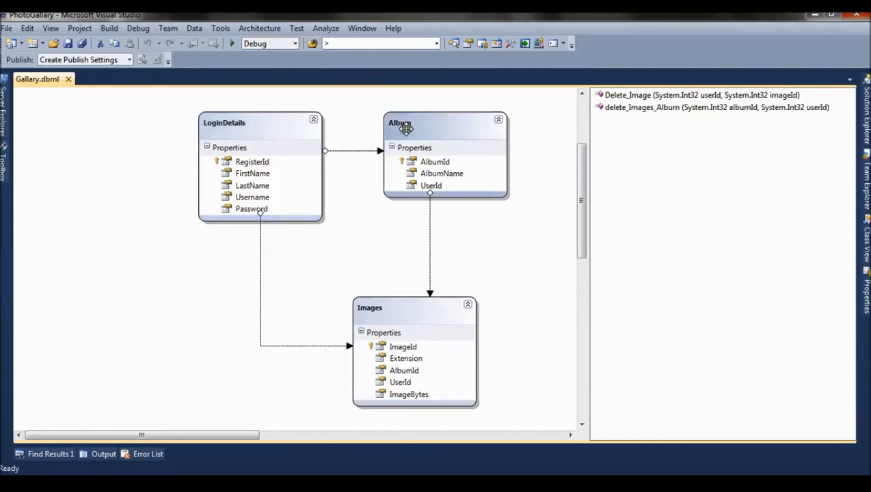
mouse_move(405, 318)
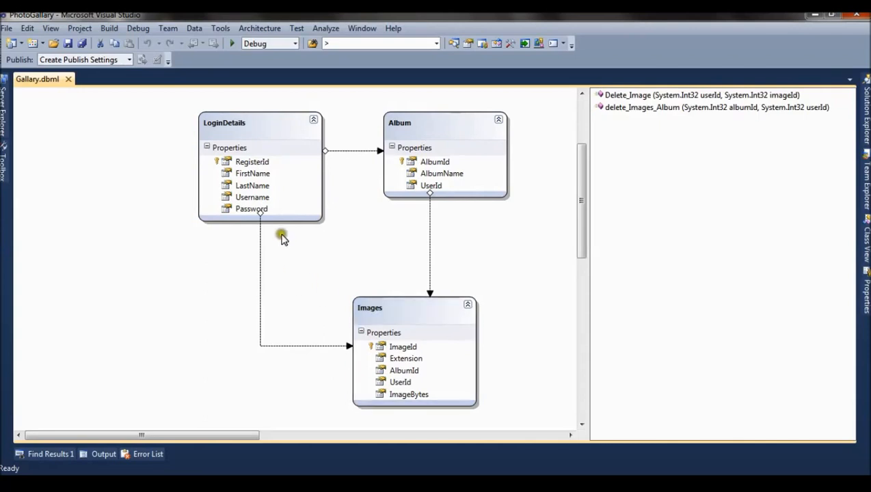
mouse_move(426, 319)
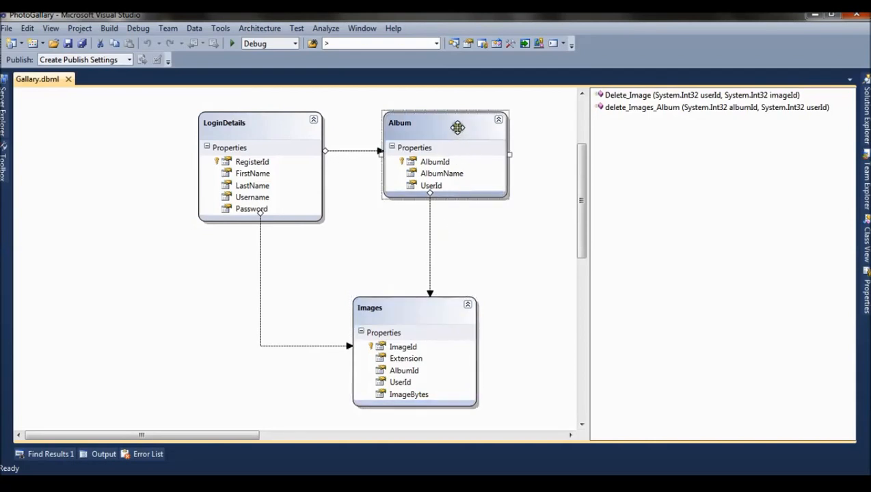
mouse_move(436, 317)
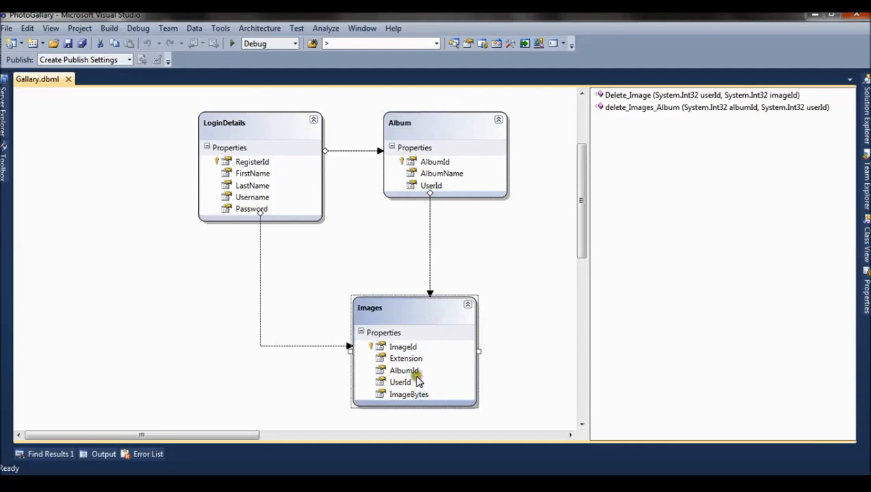
left_click(400, 382)
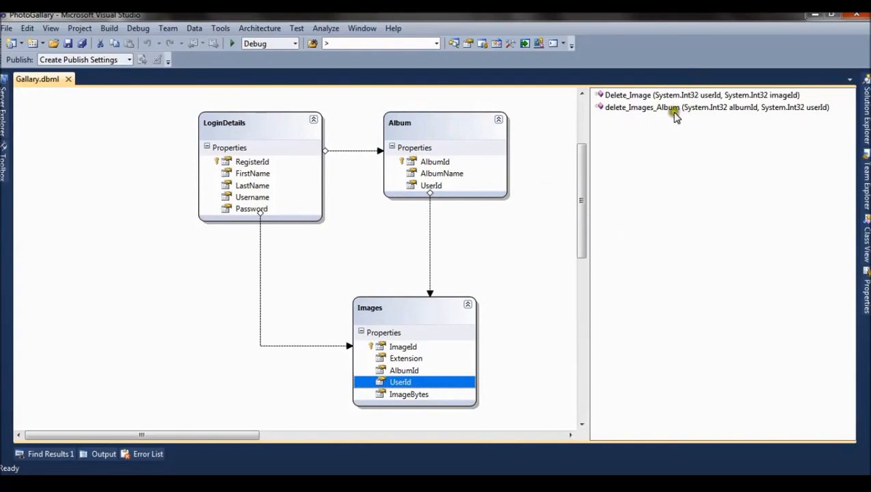
left_click(701, 95)
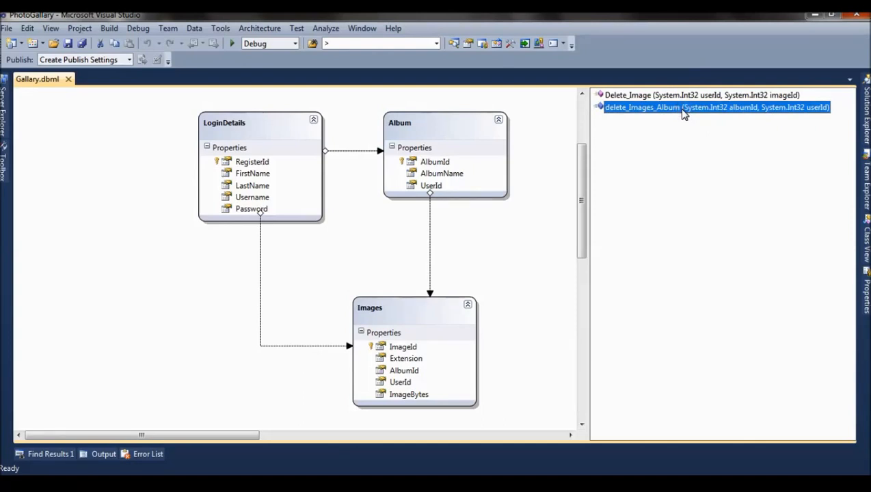
mouse_move(608, 126)
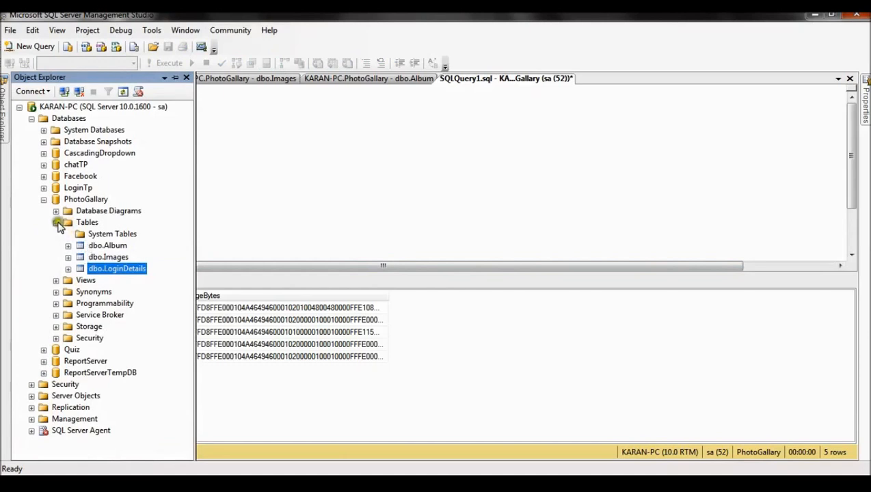
Expand PhotoGallery's Stored Procedures and open Delete_Image and delete_Images_Album with Modify
left_click(56, 303)
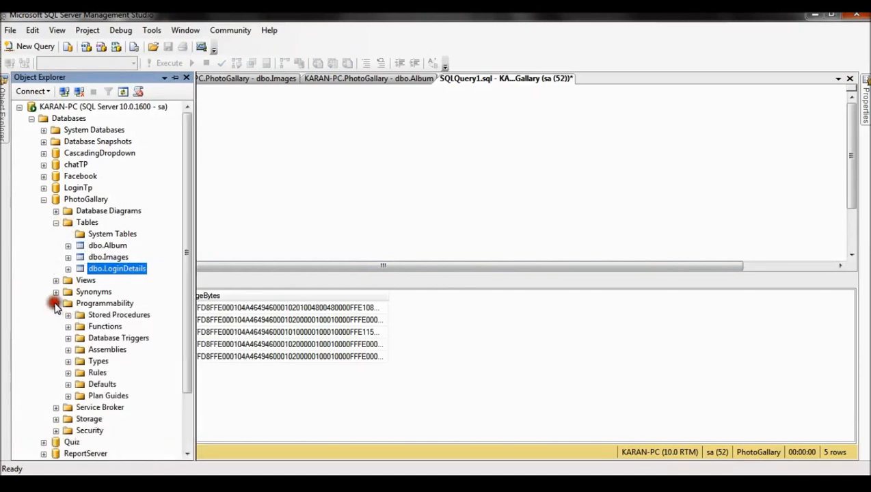
left_click(68, 315)
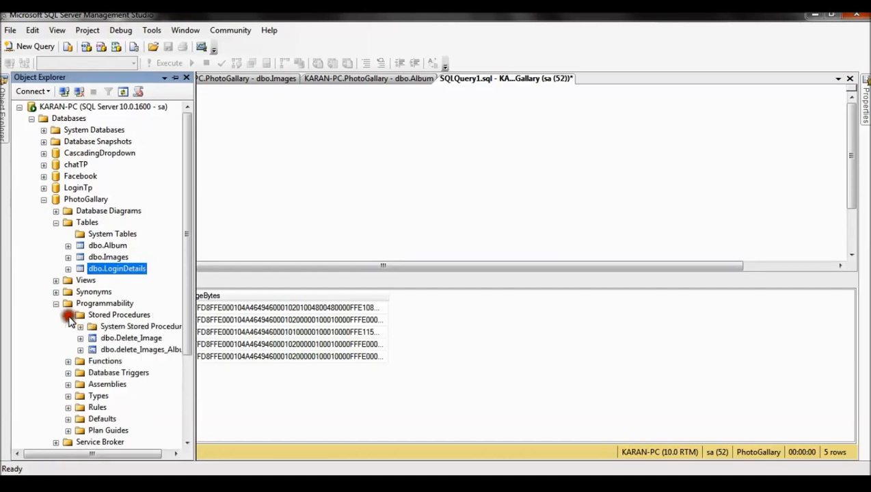
left_click(67, 315)
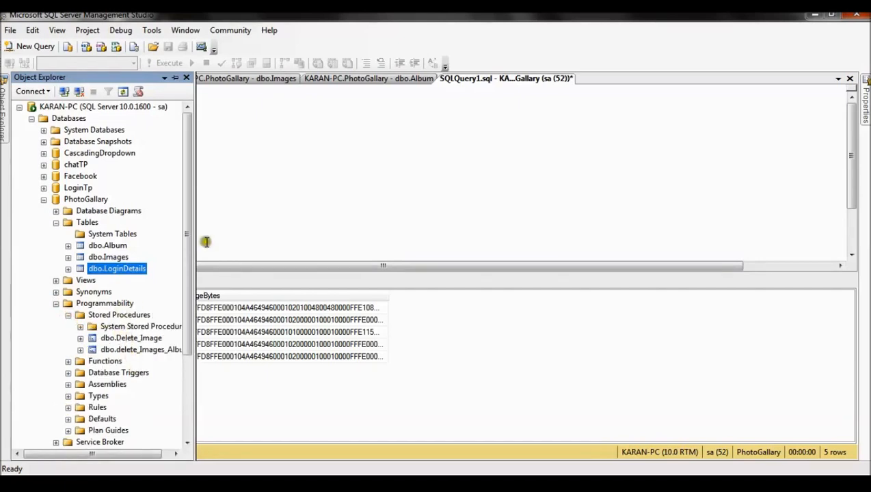
right_click(127, 338)
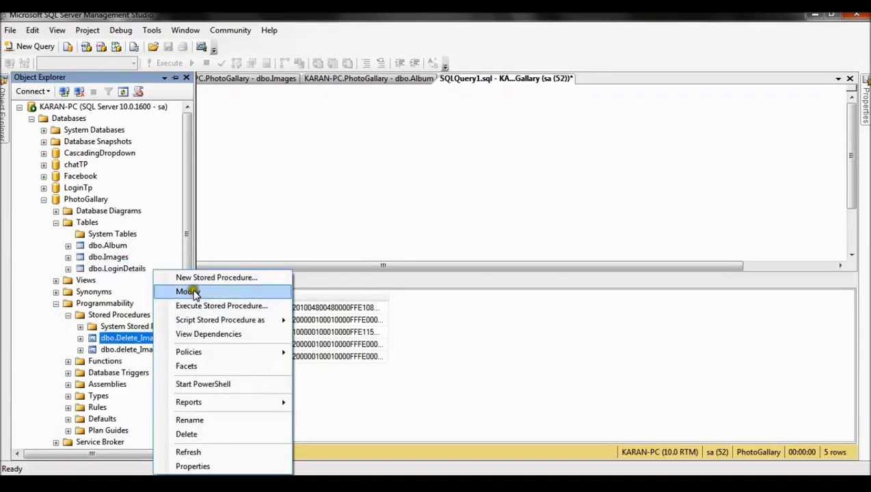
left_click(188, 291)
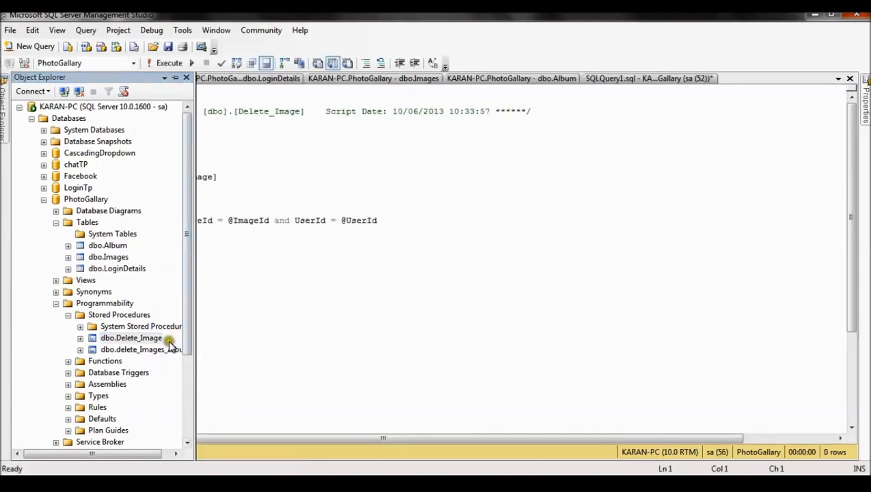
right_click(130, 349)
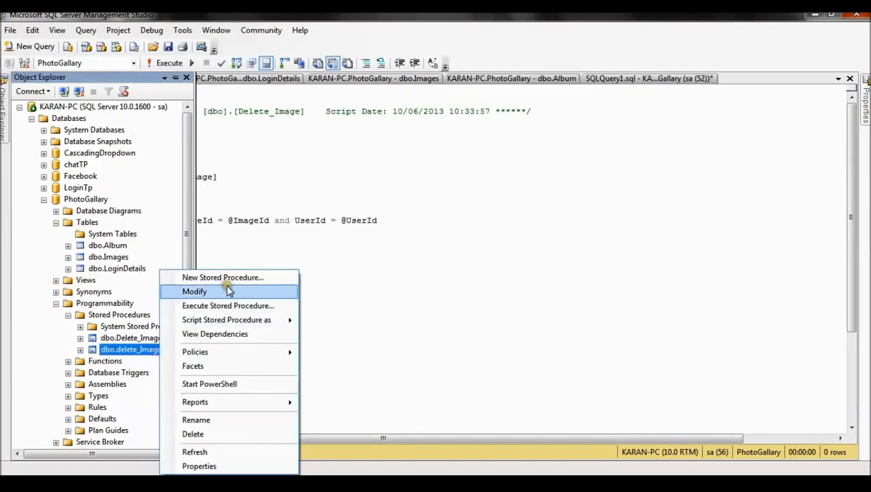
left_click(194, 292)
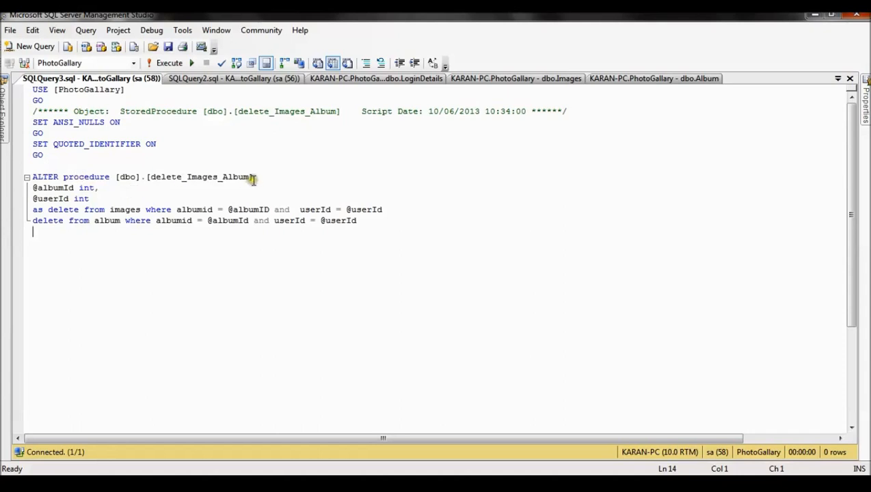
mouse_move(50, 252)
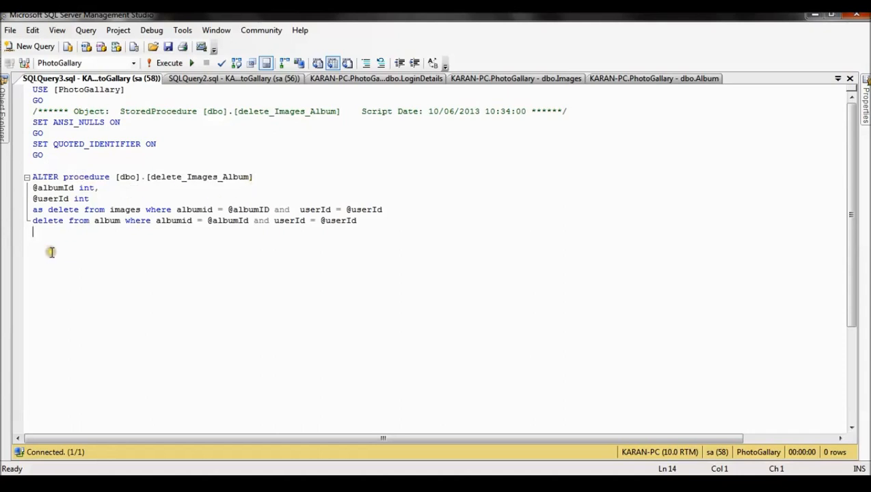
mouse_move(51, 252)
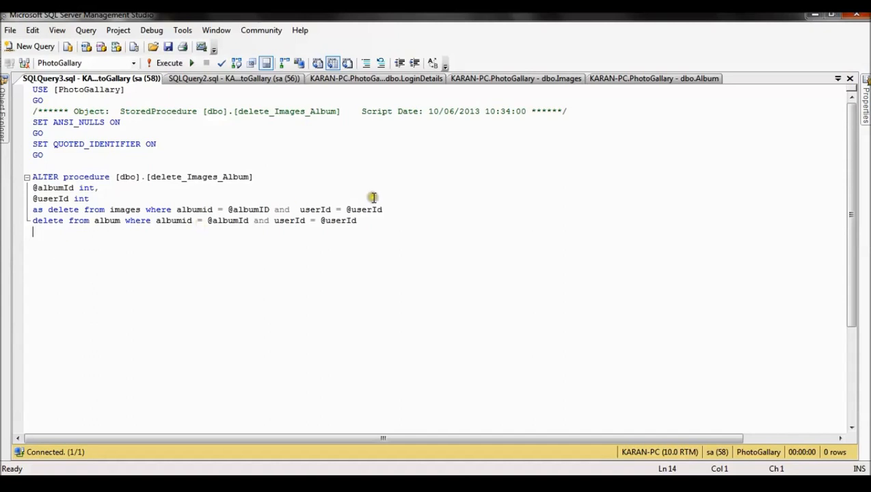
Review delete_Images_Album and Delete_Image scripts, then return to the Gallary.dbml diagram
double_click(125, 209)
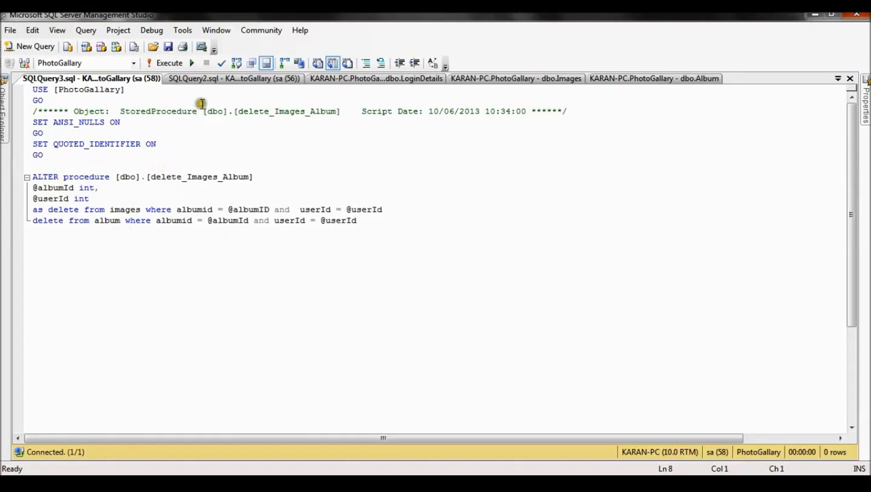
left_click(233, 78)
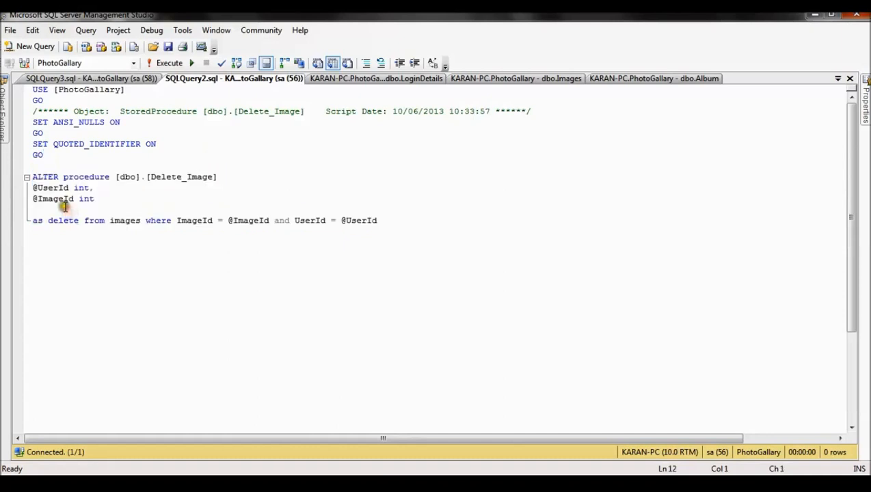
double_click(51, 187)
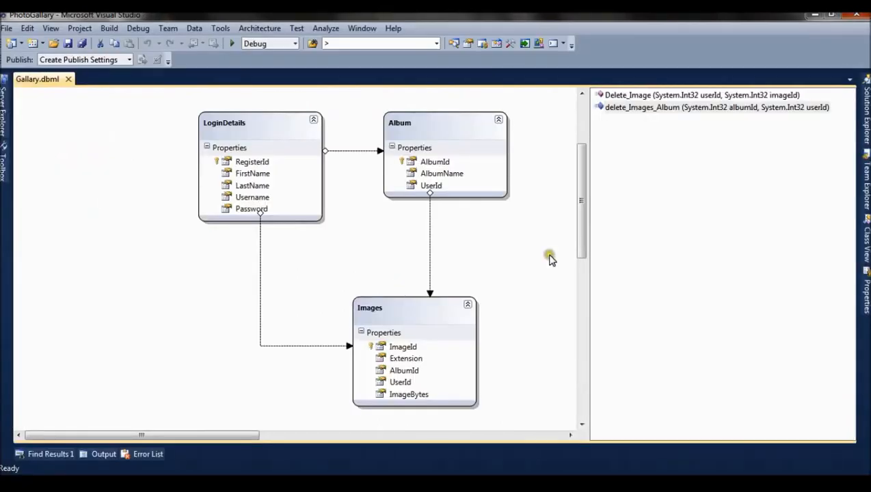
mouse_move(552, 261)
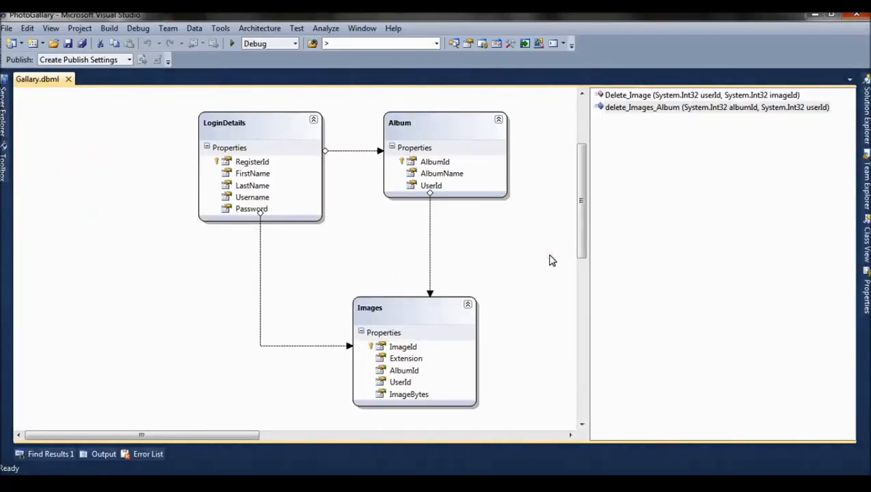